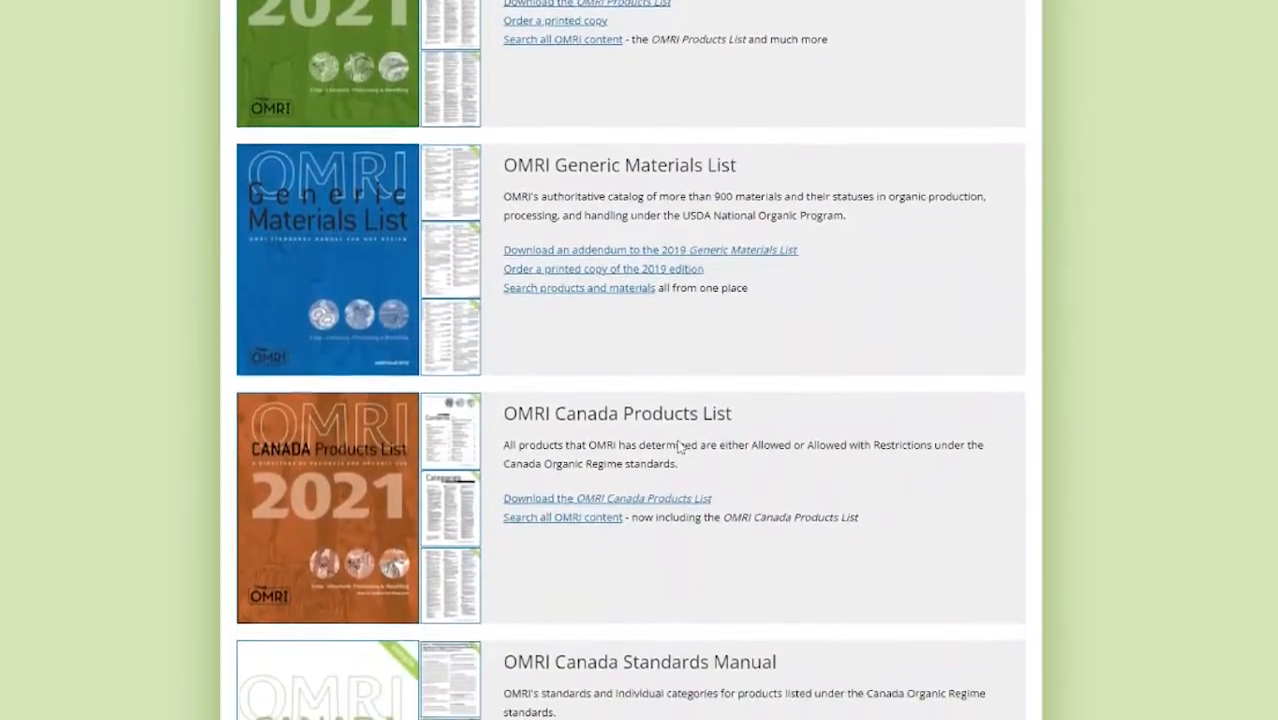
- Search the OMRI site for "acetic acid", returning 1,324 results
scroll("down", 3)
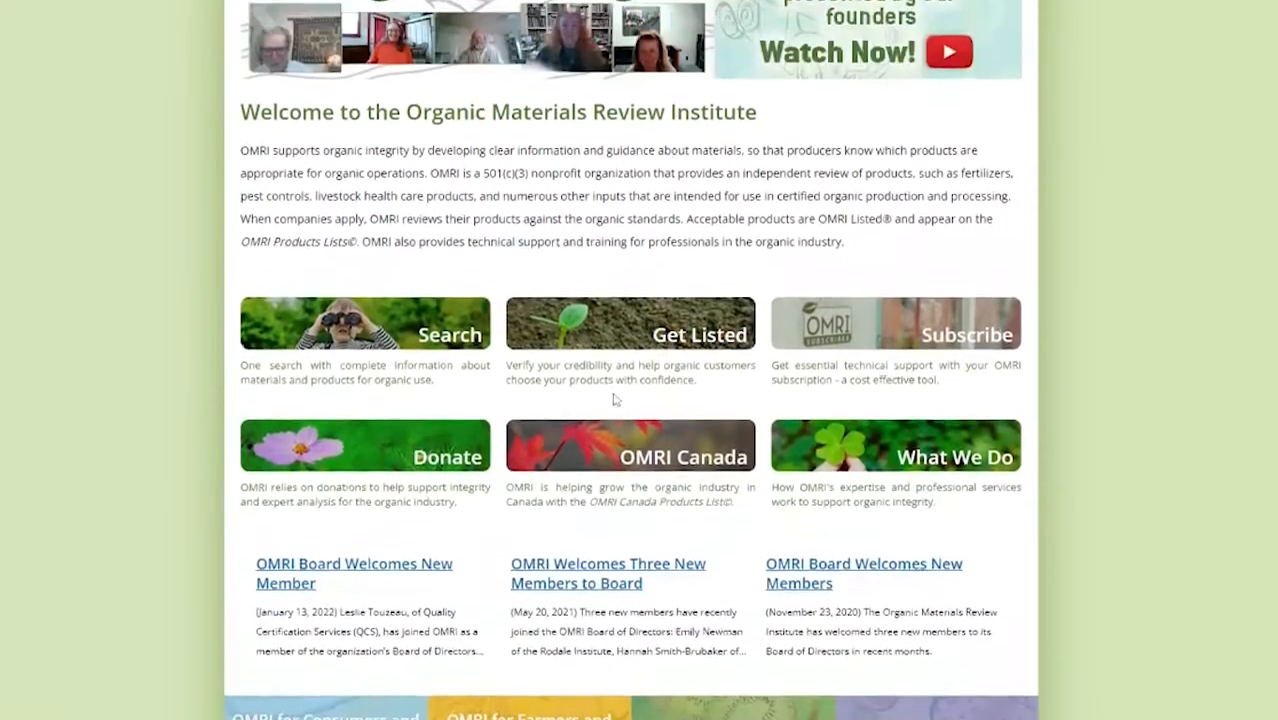
scroll("up", 3)
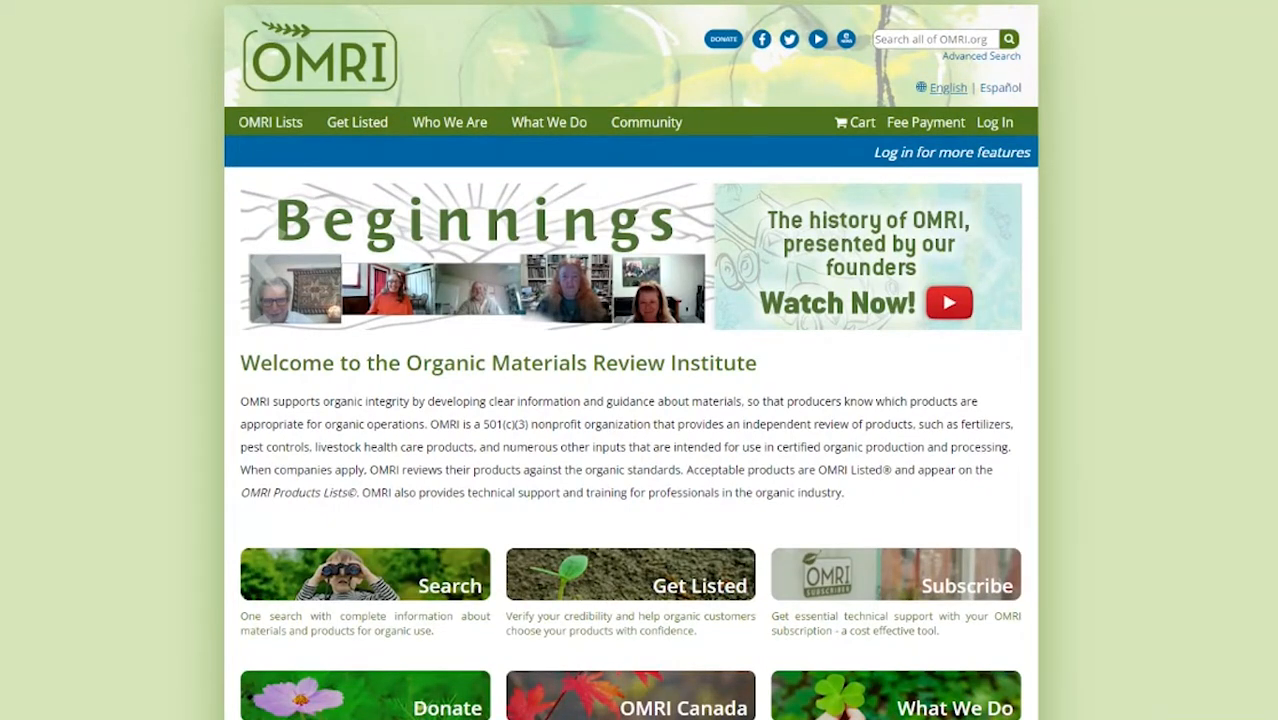
left_click(936, 40)
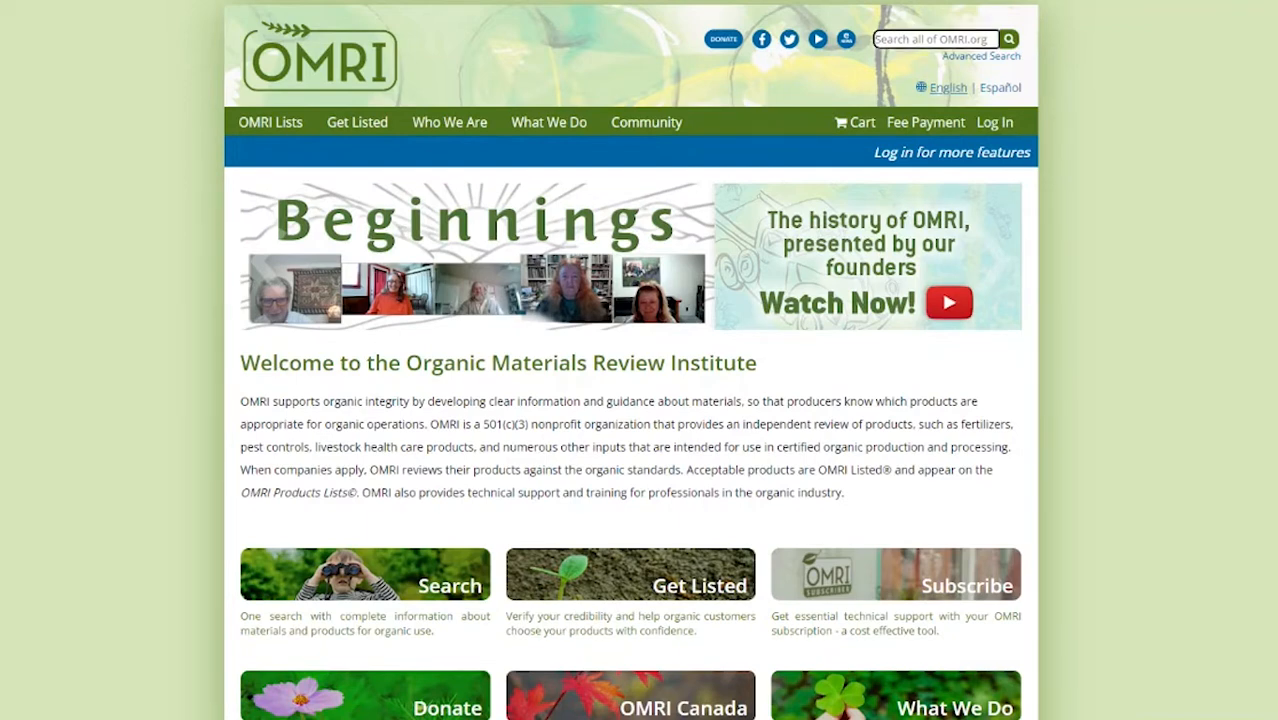
type("acetic")
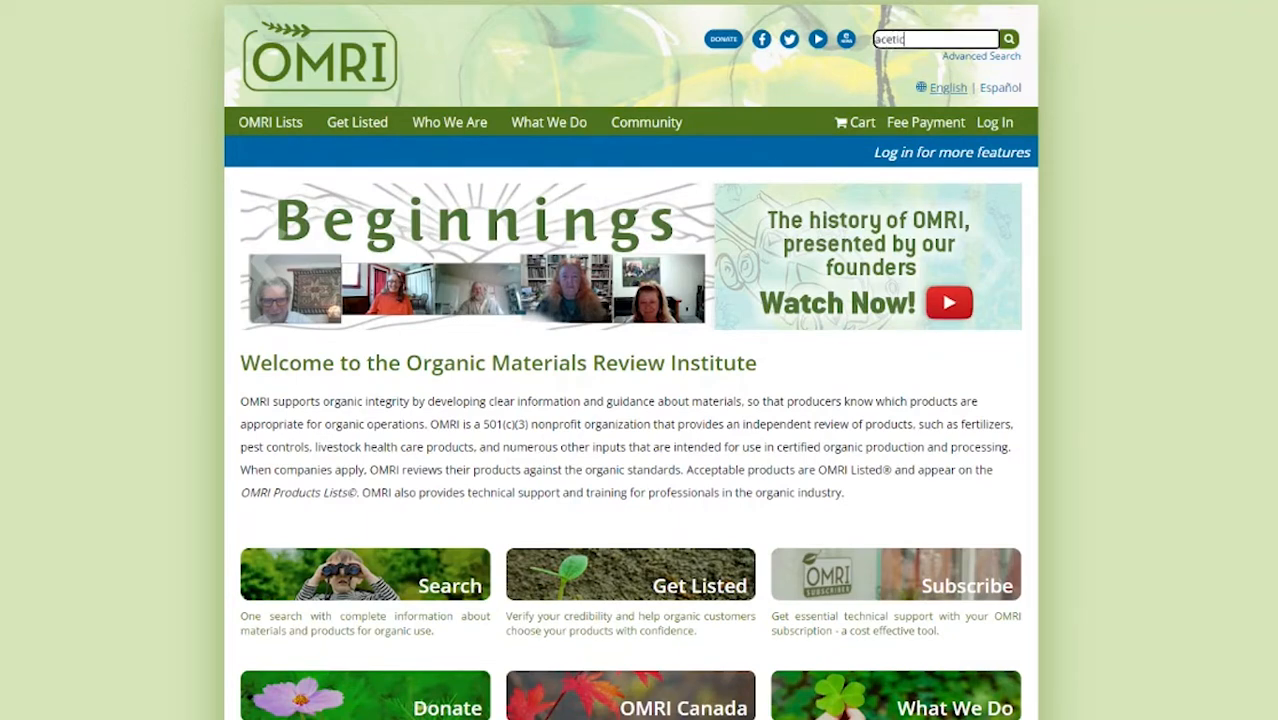
type("acid")
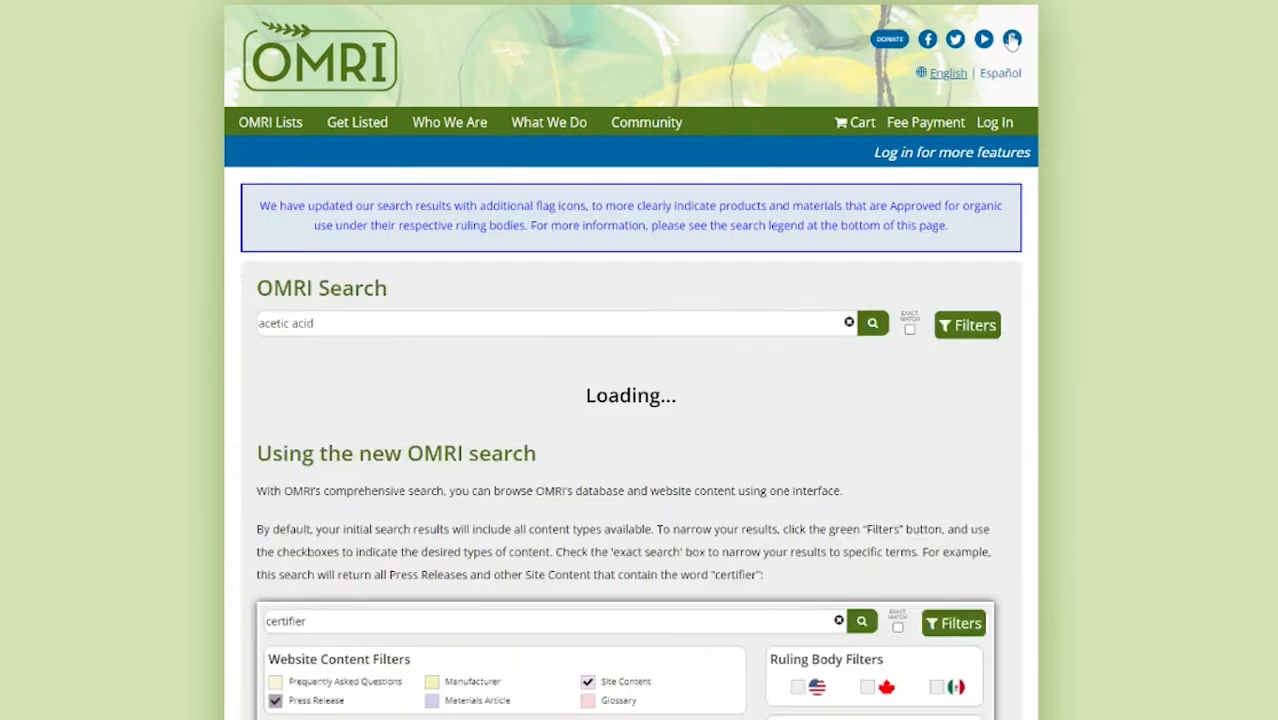
left_click(872, 322)
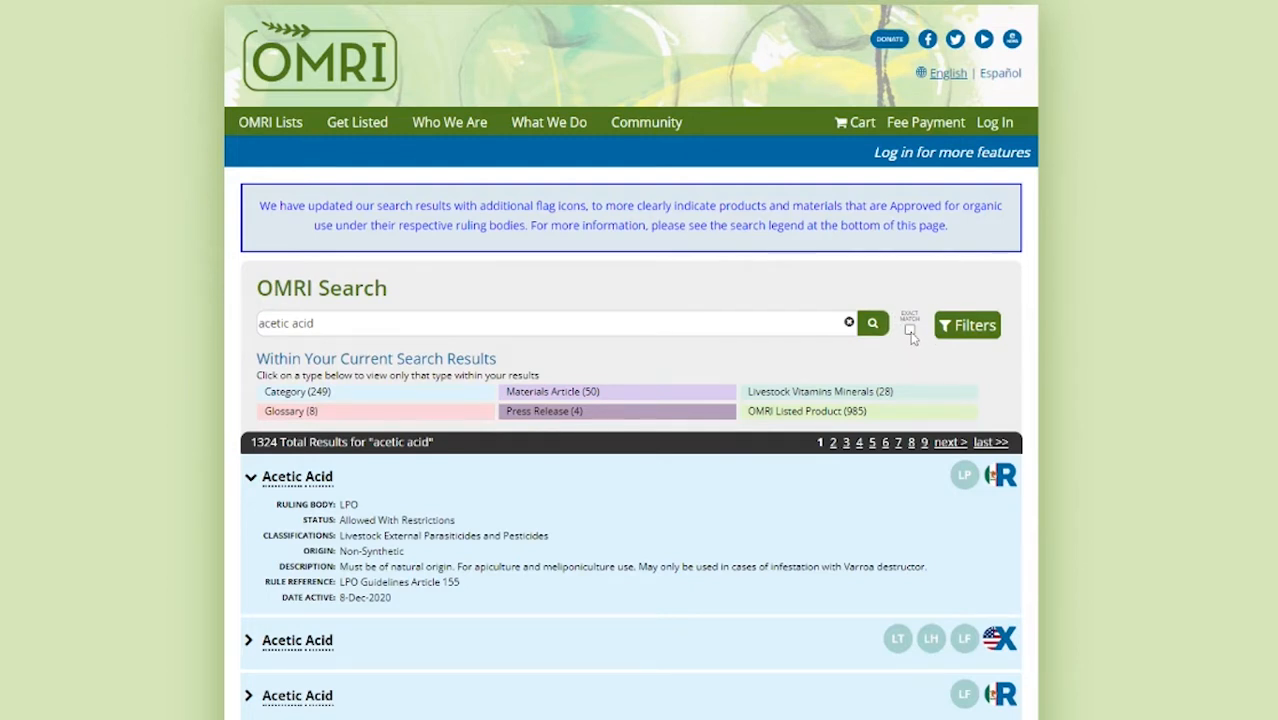
- Restrict the acetic acid search to exact matches, narrowing results to 30
left_click(910, 330)
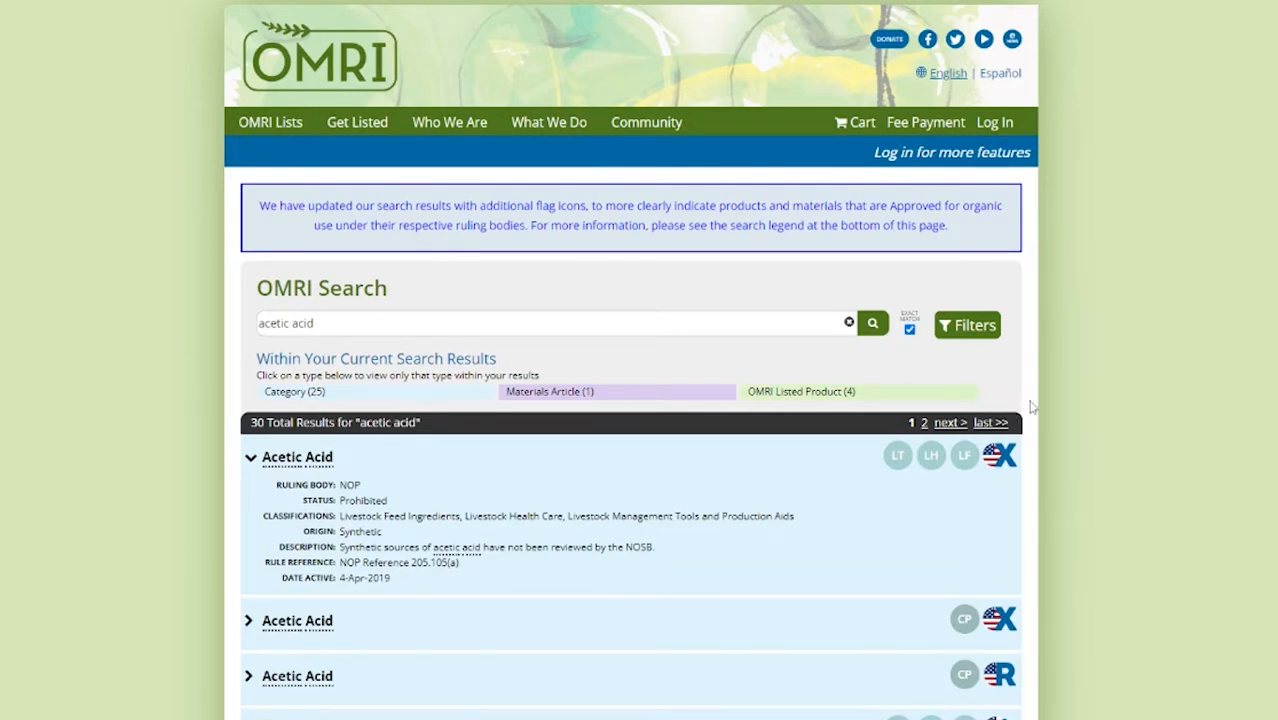
scroll("down", 3)
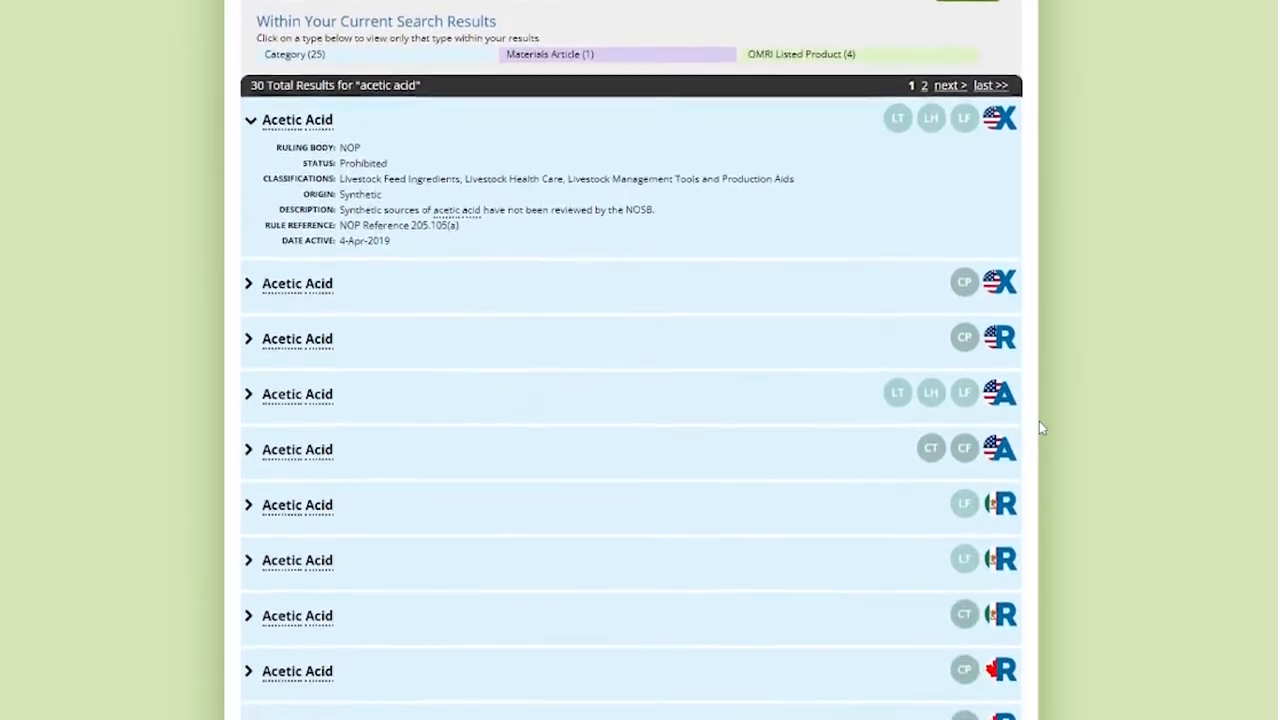
scroll("down", 3)
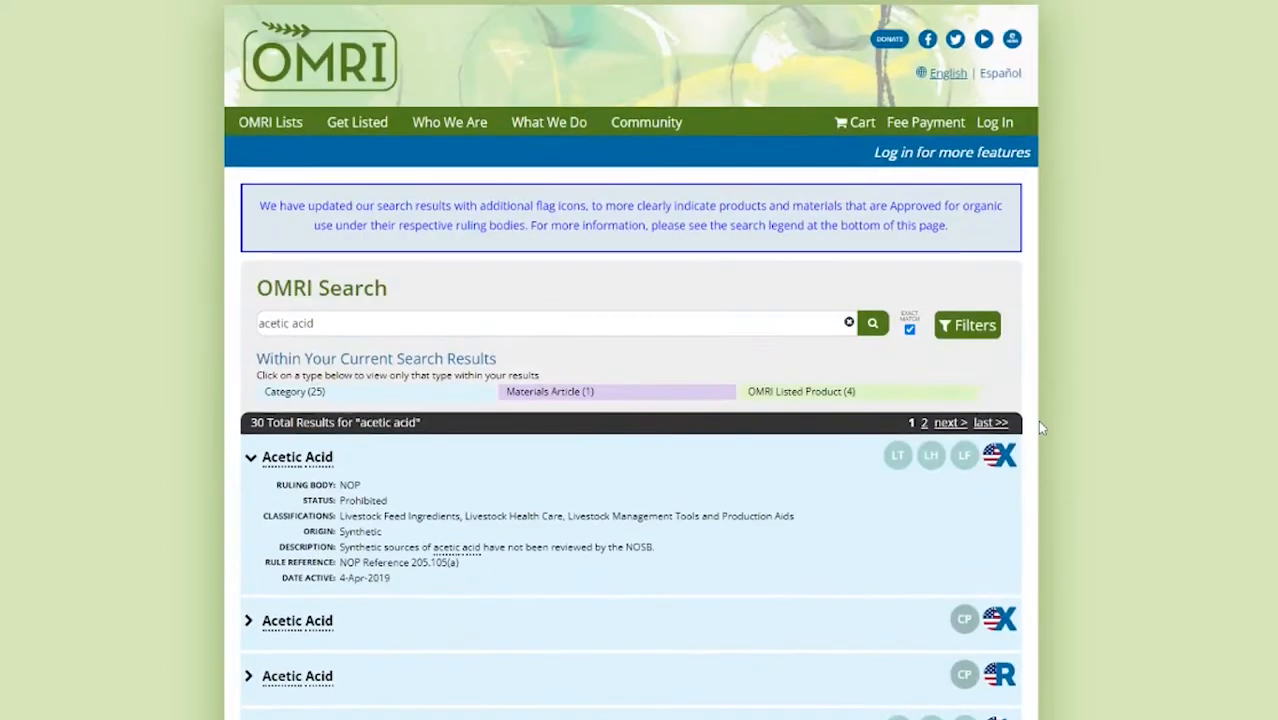
mouse_move(568, 502)
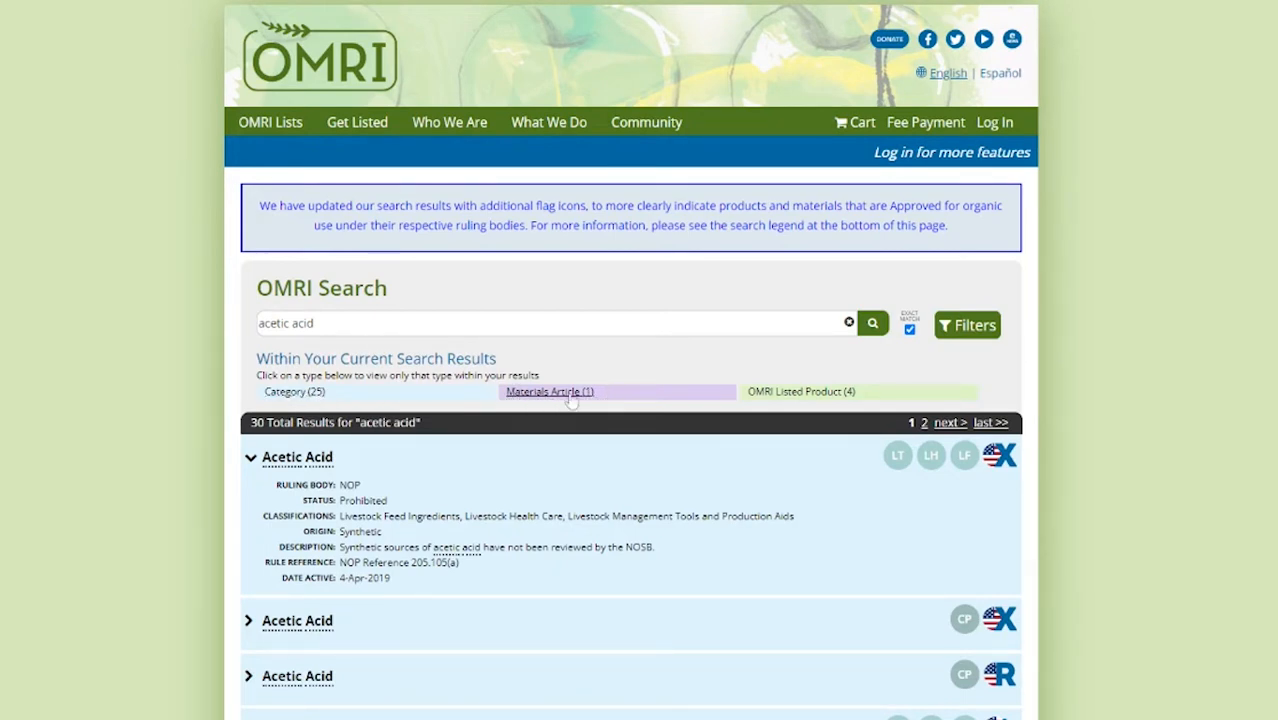
left_click(548, 390)
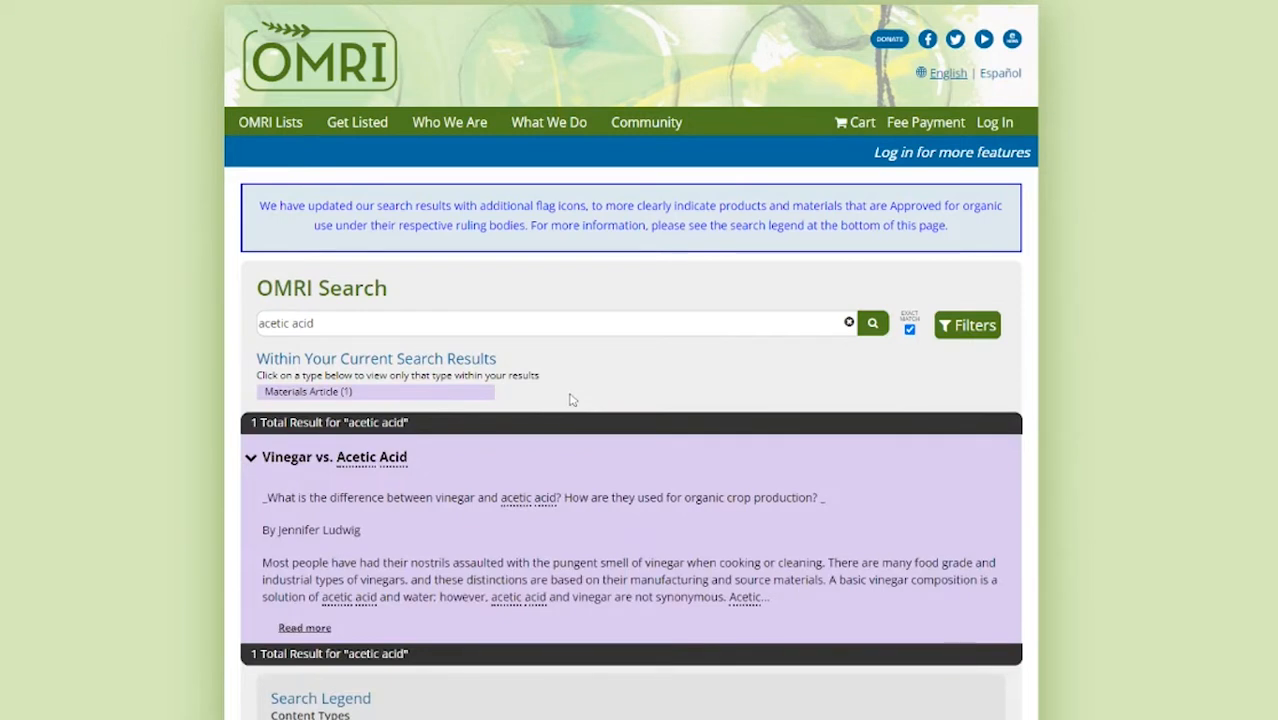
mouse_move(58, 4)
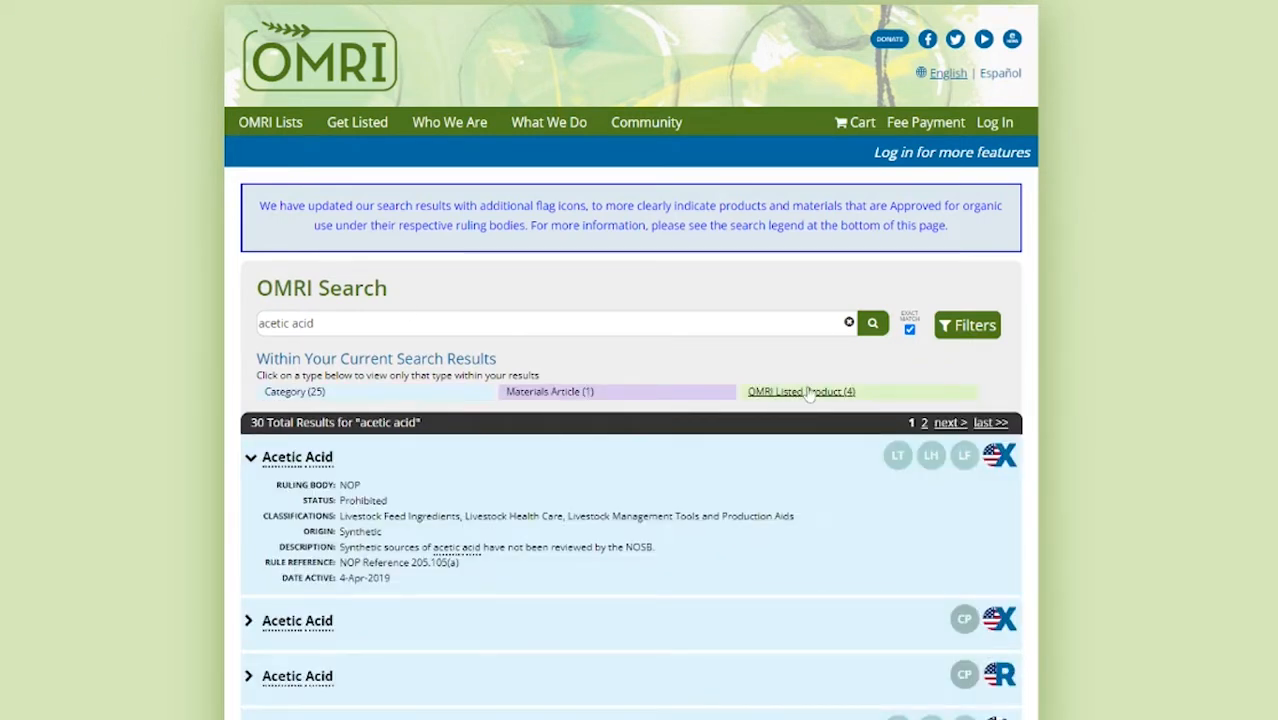
left_click(802, 390)
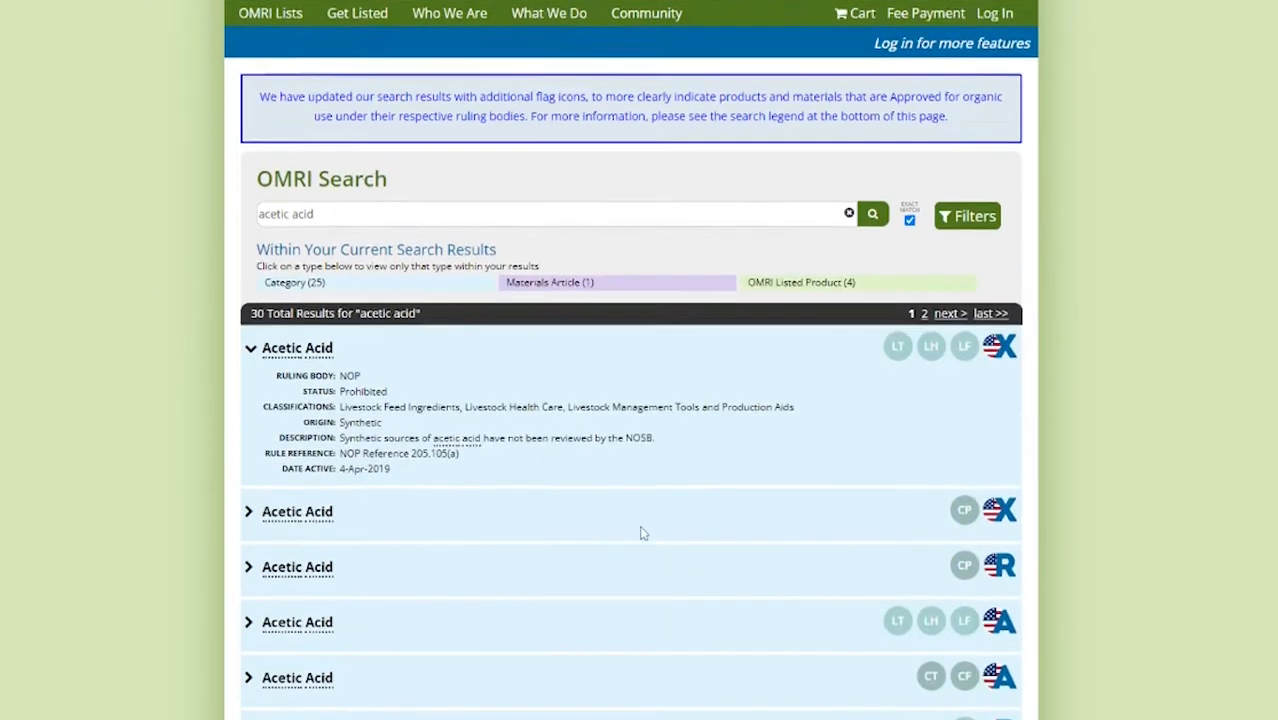
scroll("down", 3)
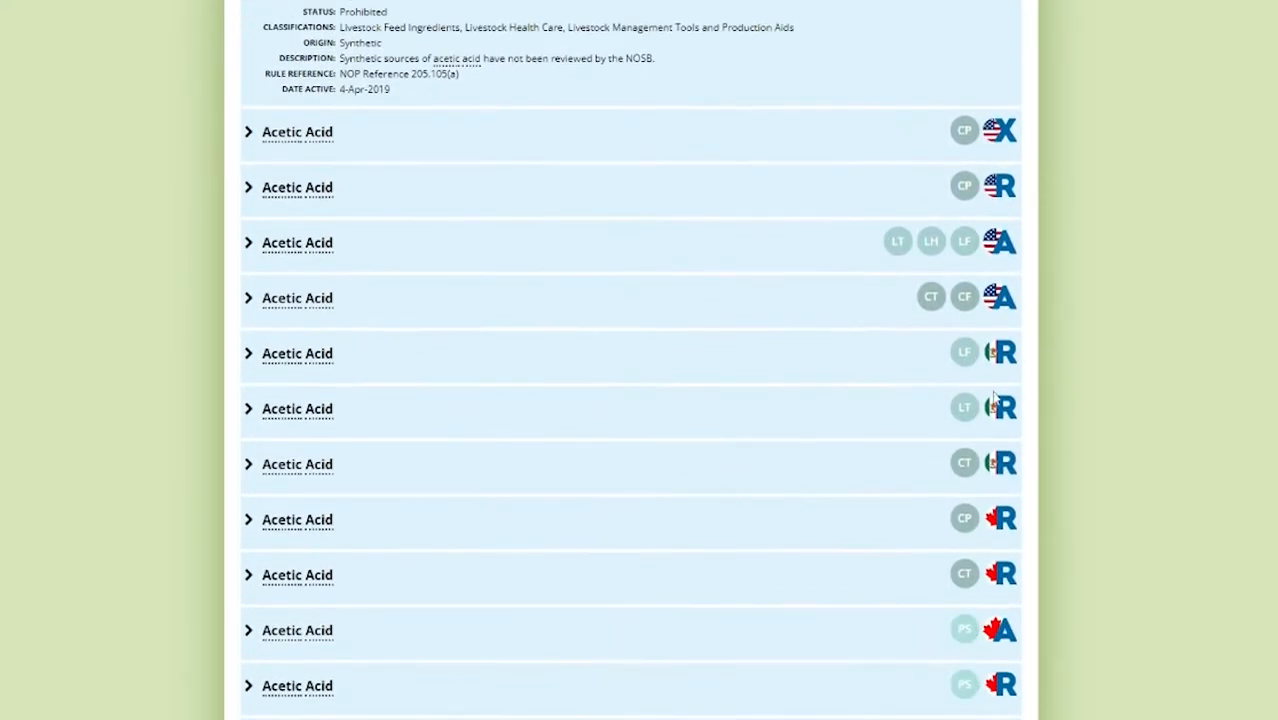
scroll("down", 3)
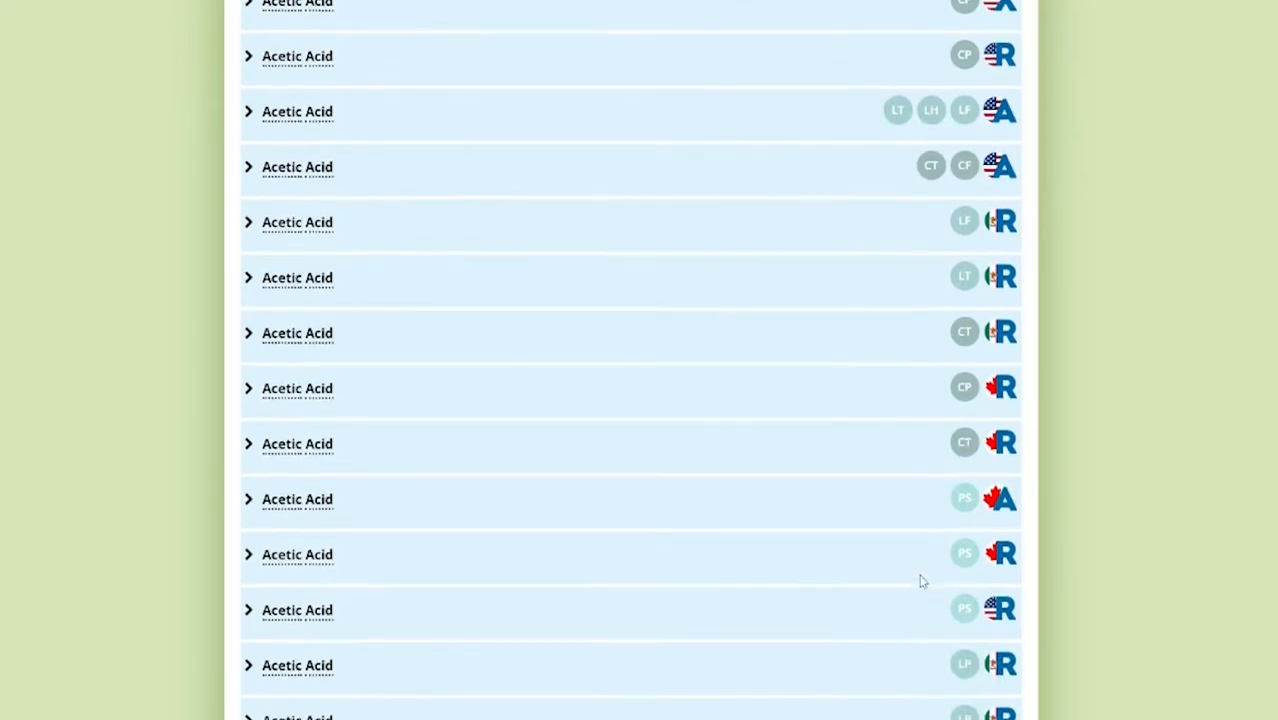
scroll("down", 3)
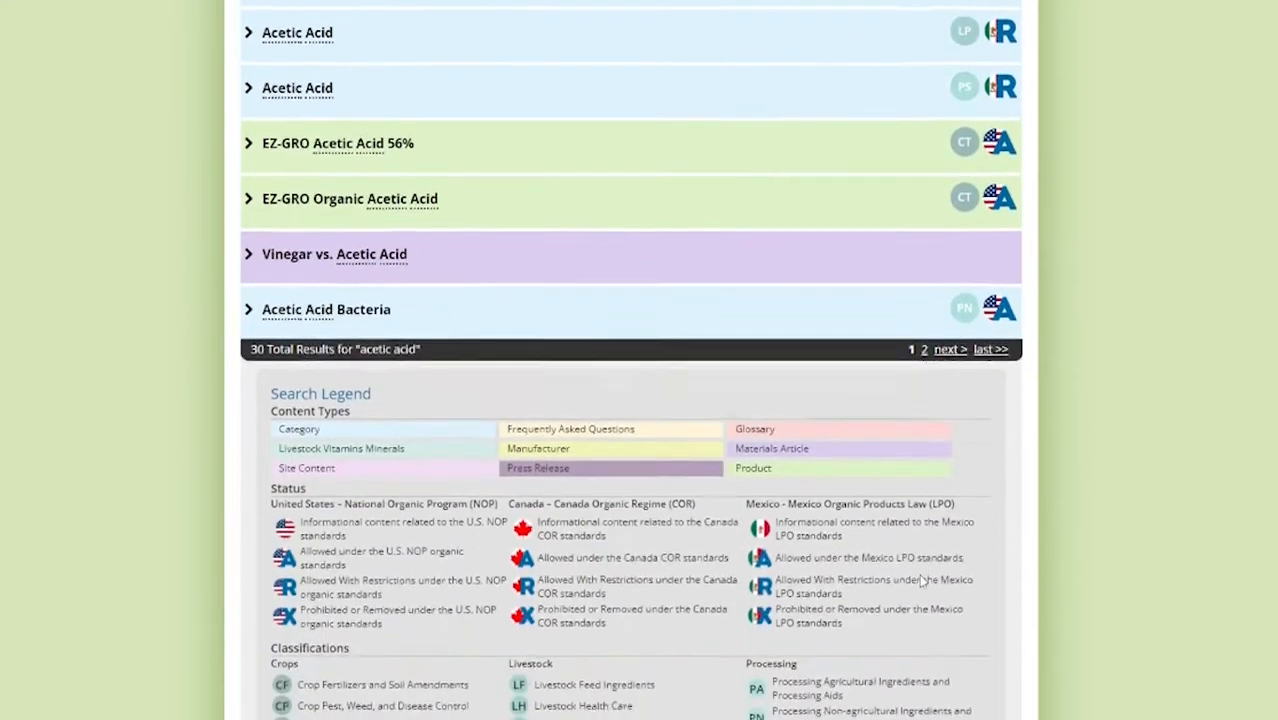
scroll("down", 3)
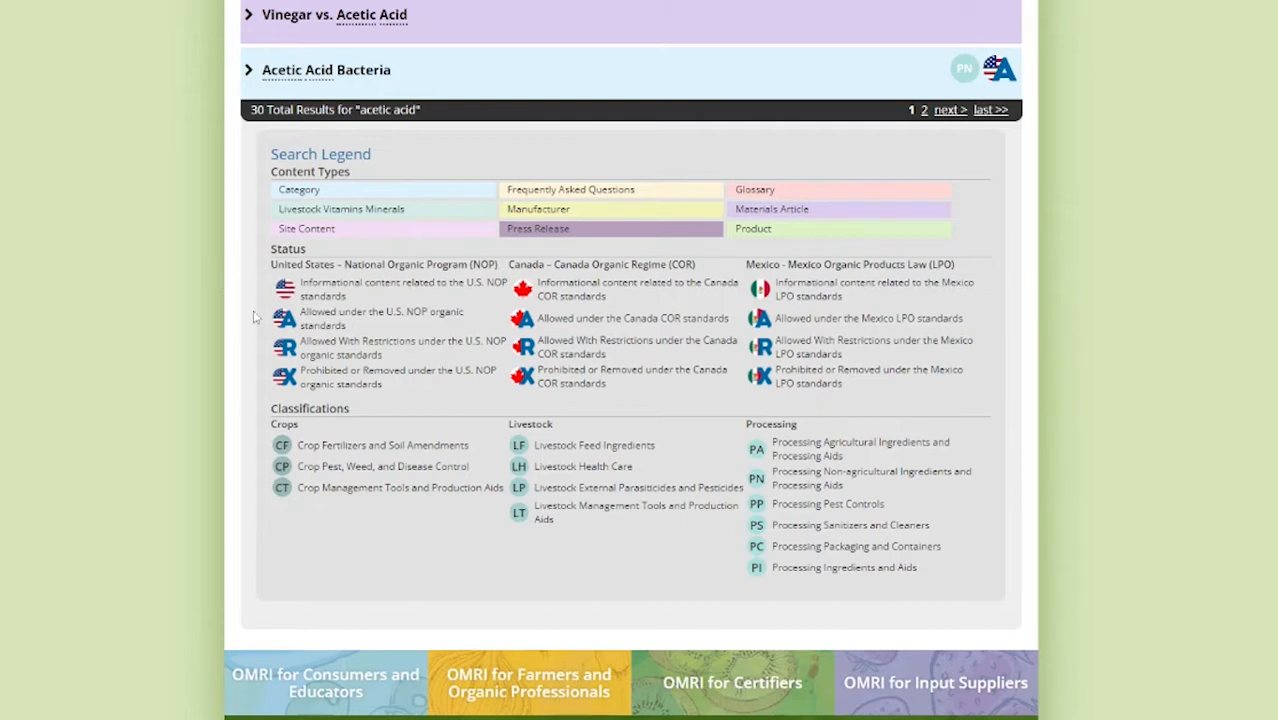
mouse_move(296, 362)
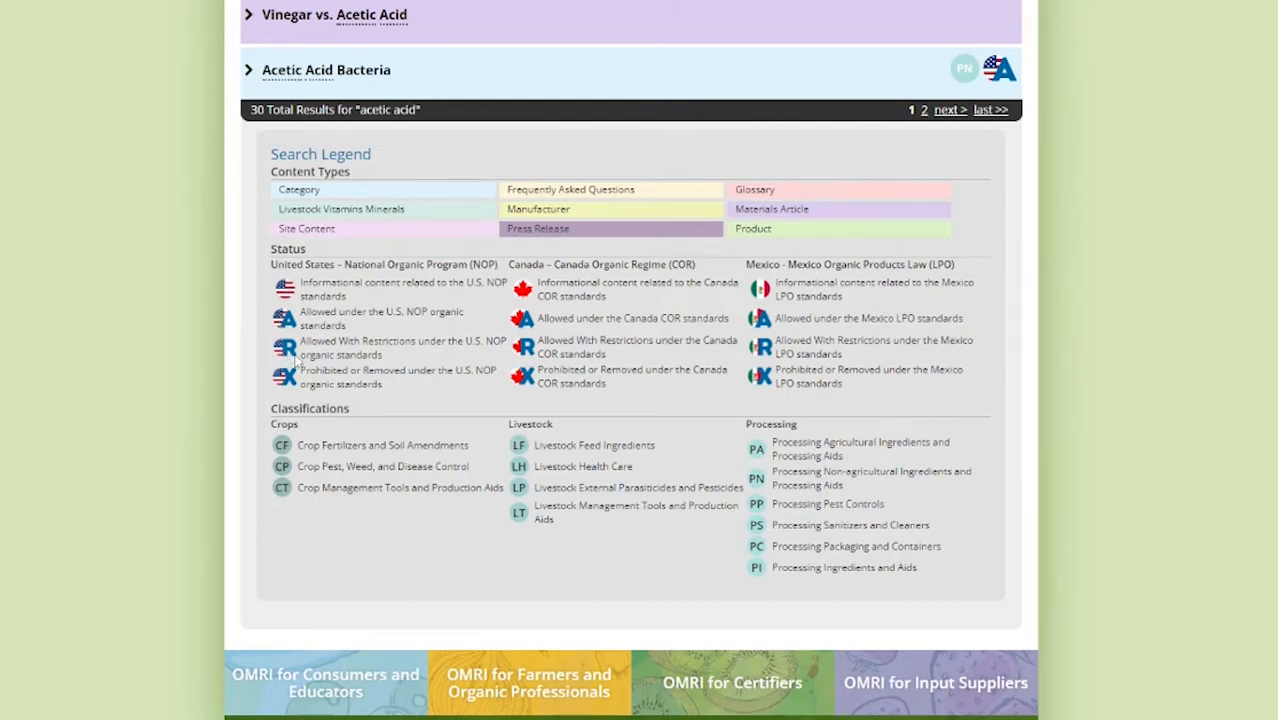
mouse_move(296, 390)
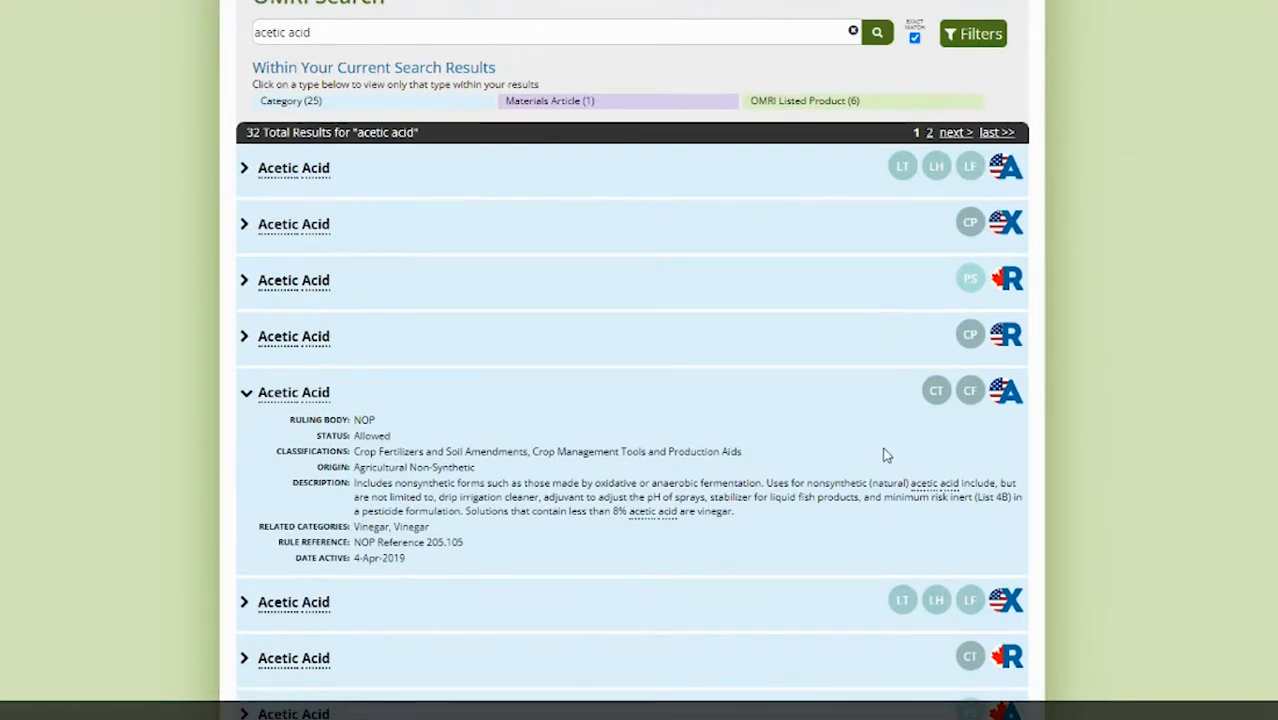
mouse_move(912, 472)
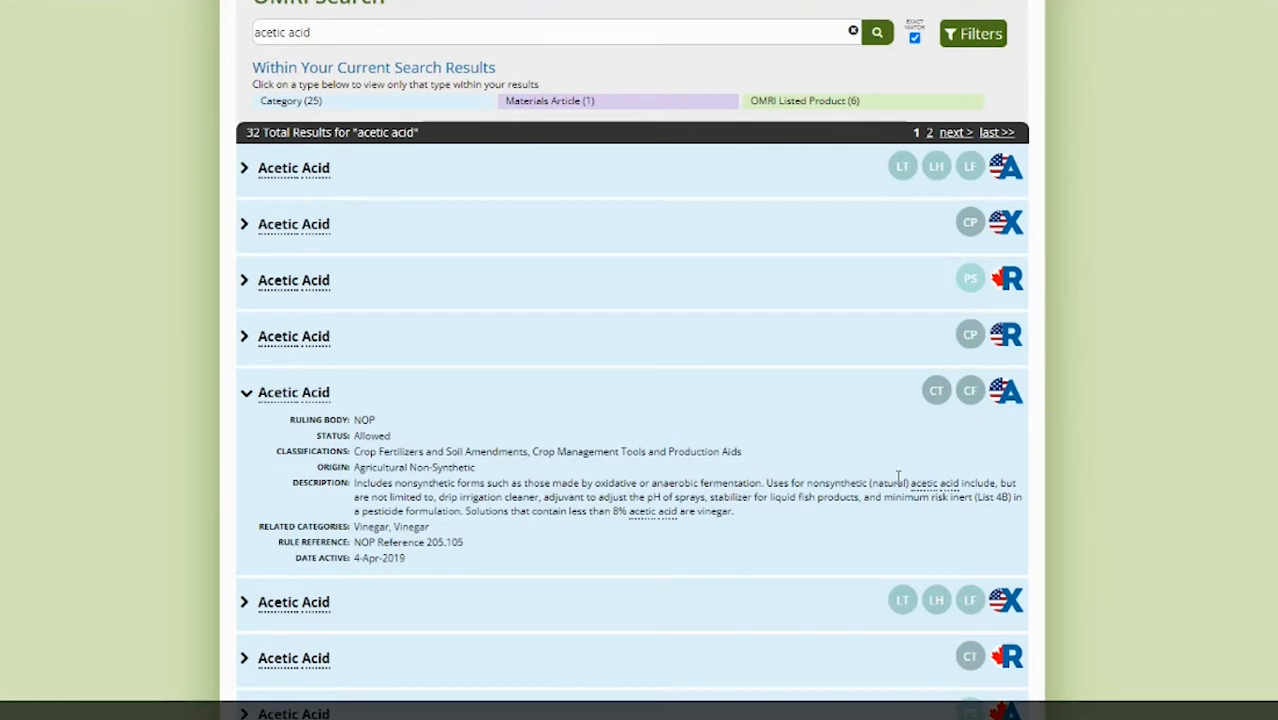
- Scroll down through the acetic acid search results
scroll("down", 3)
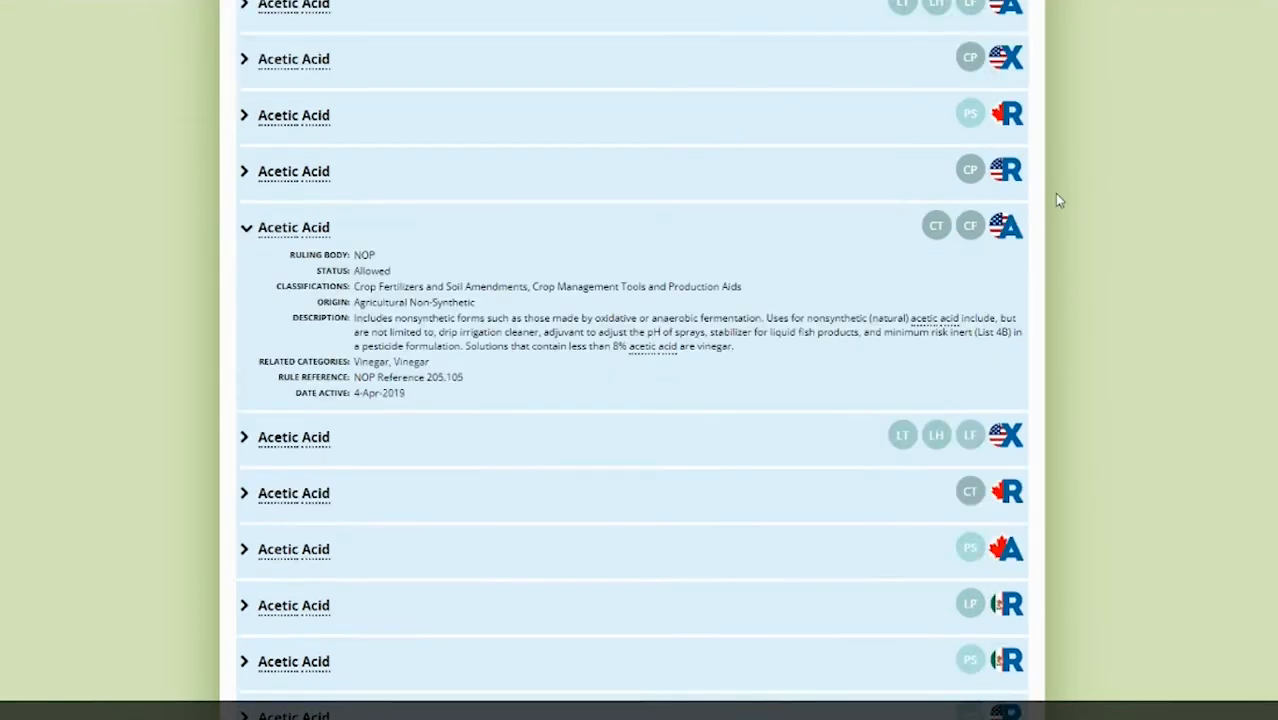
scroll("down", 3)
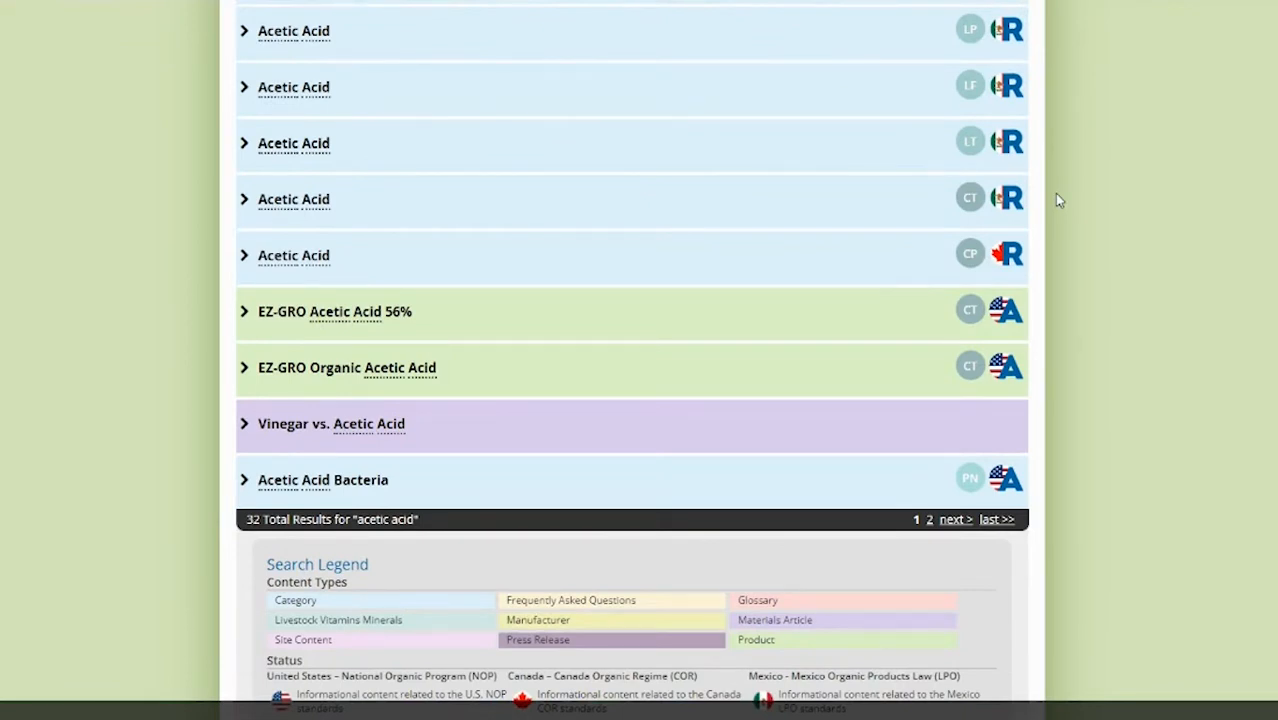
mouse_move(1064, 200)
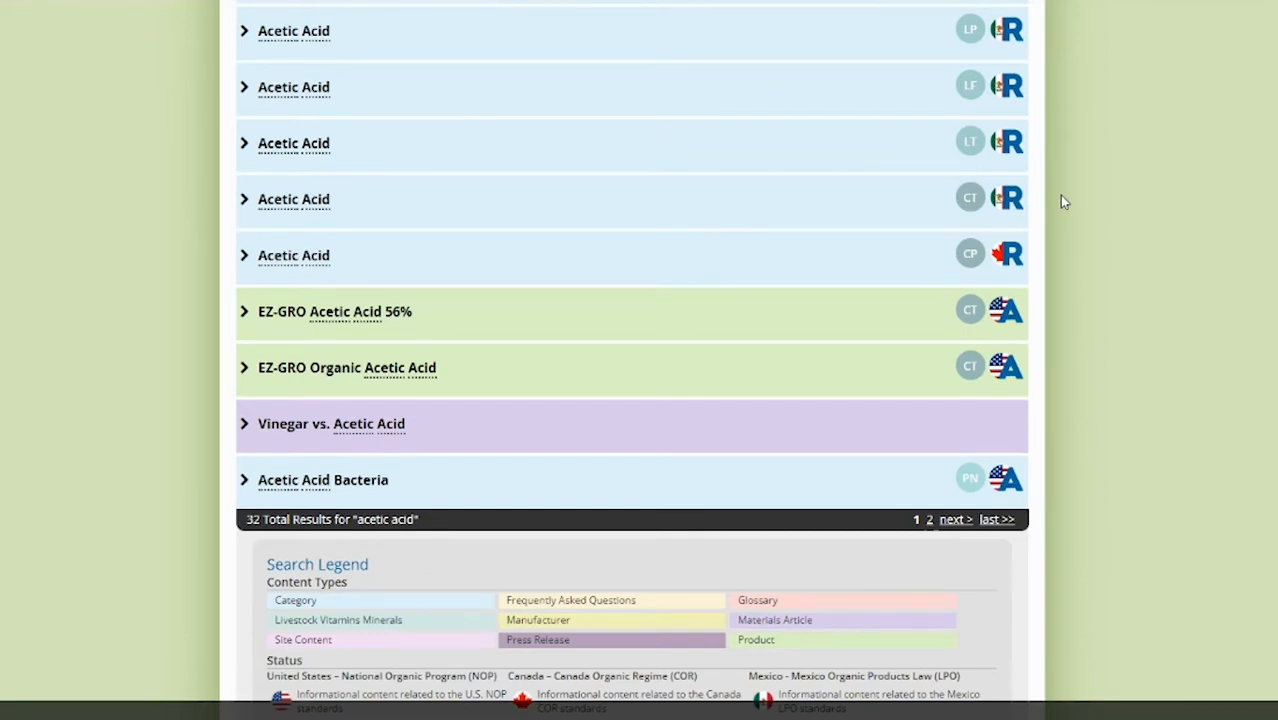
mouse_move(1084, 260)
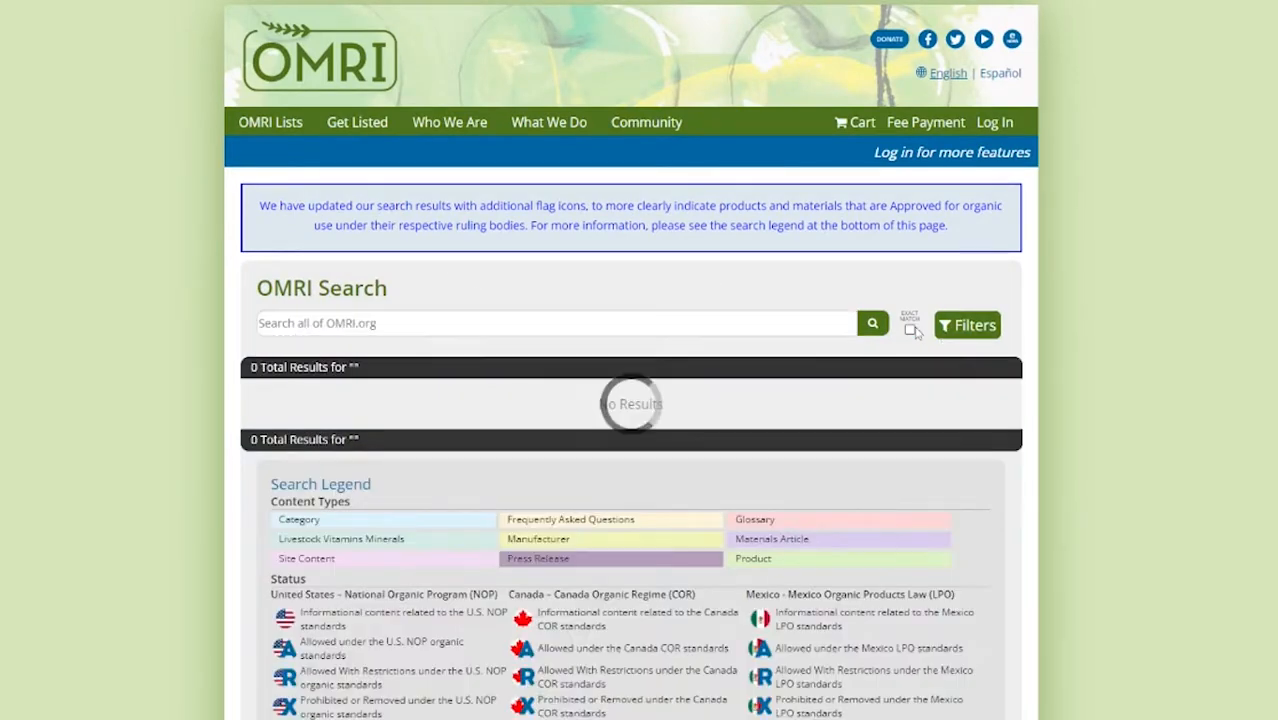
- Show the filter panel above all 14,352 unfiltered listings
left_click(872, 322)
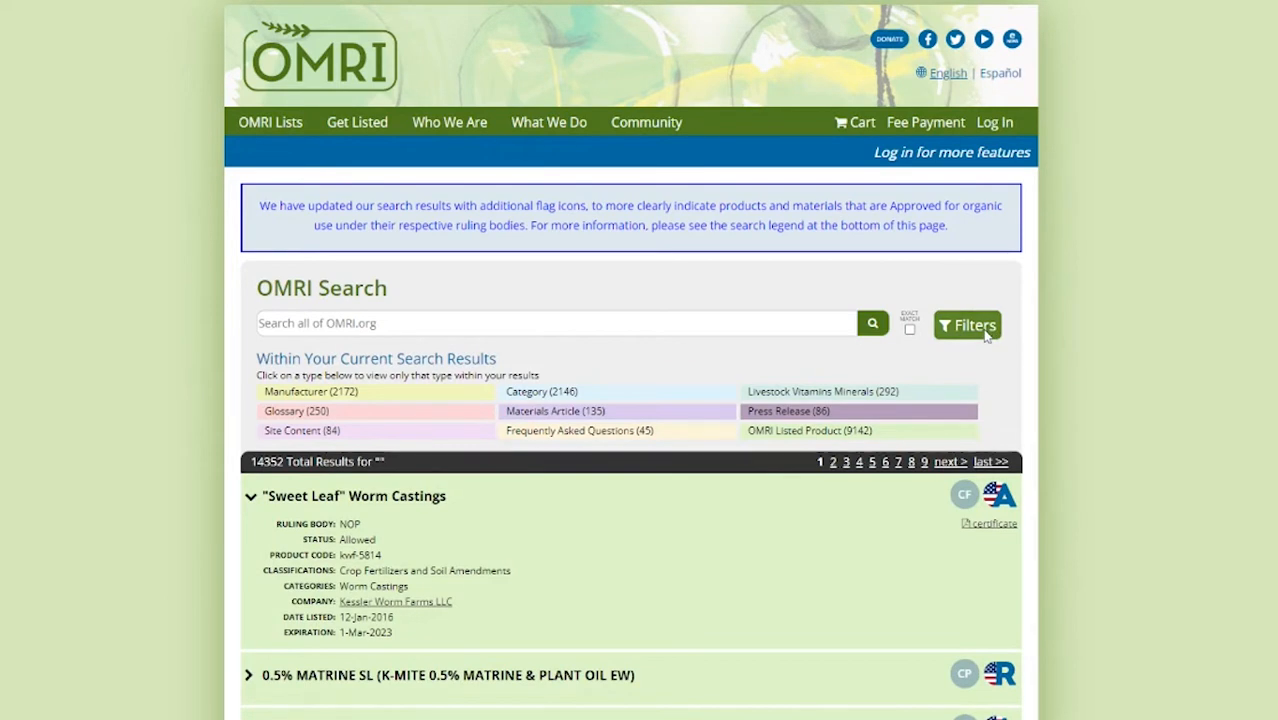
left_click(966, 324)
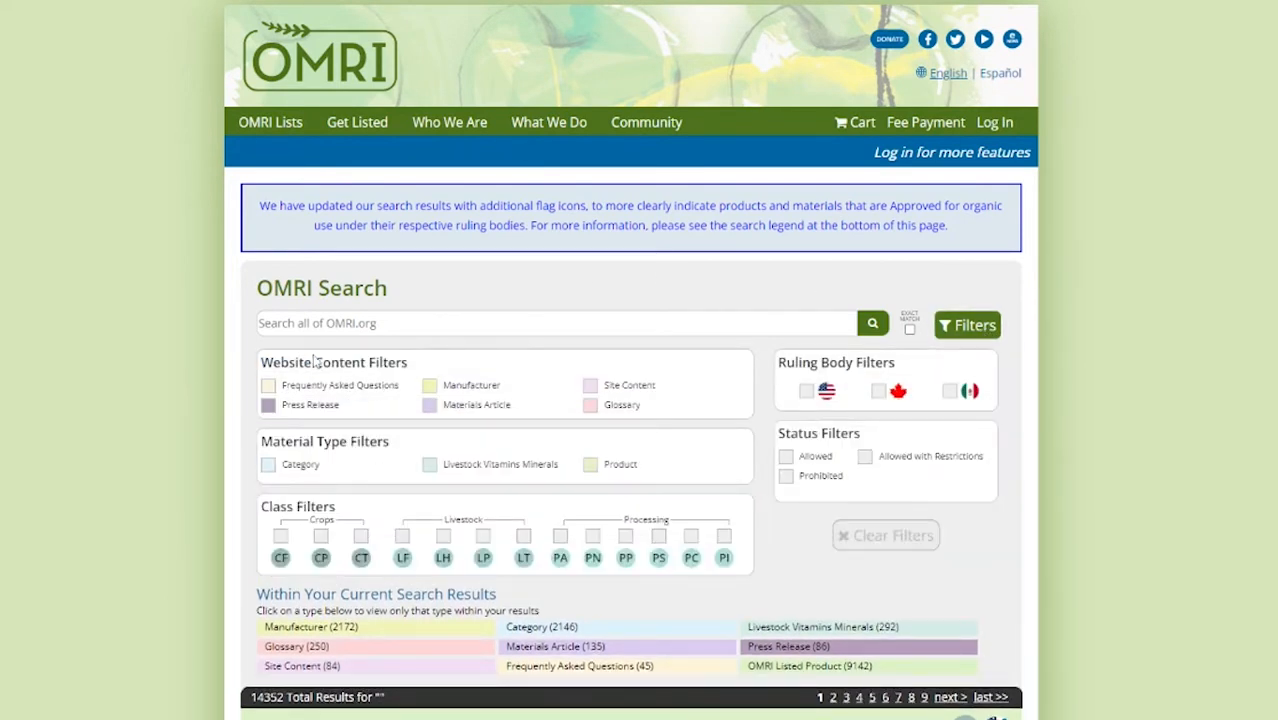
mouse_move(448, 504)
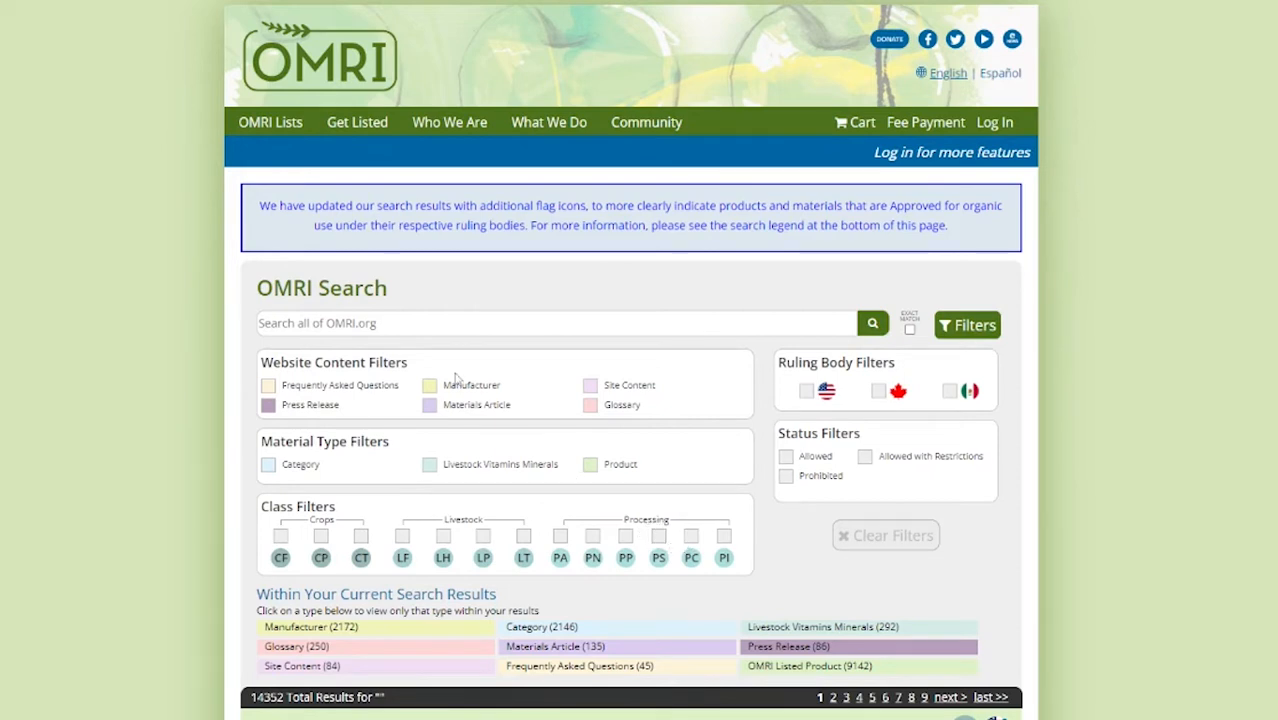
mouse_move(466, 404)
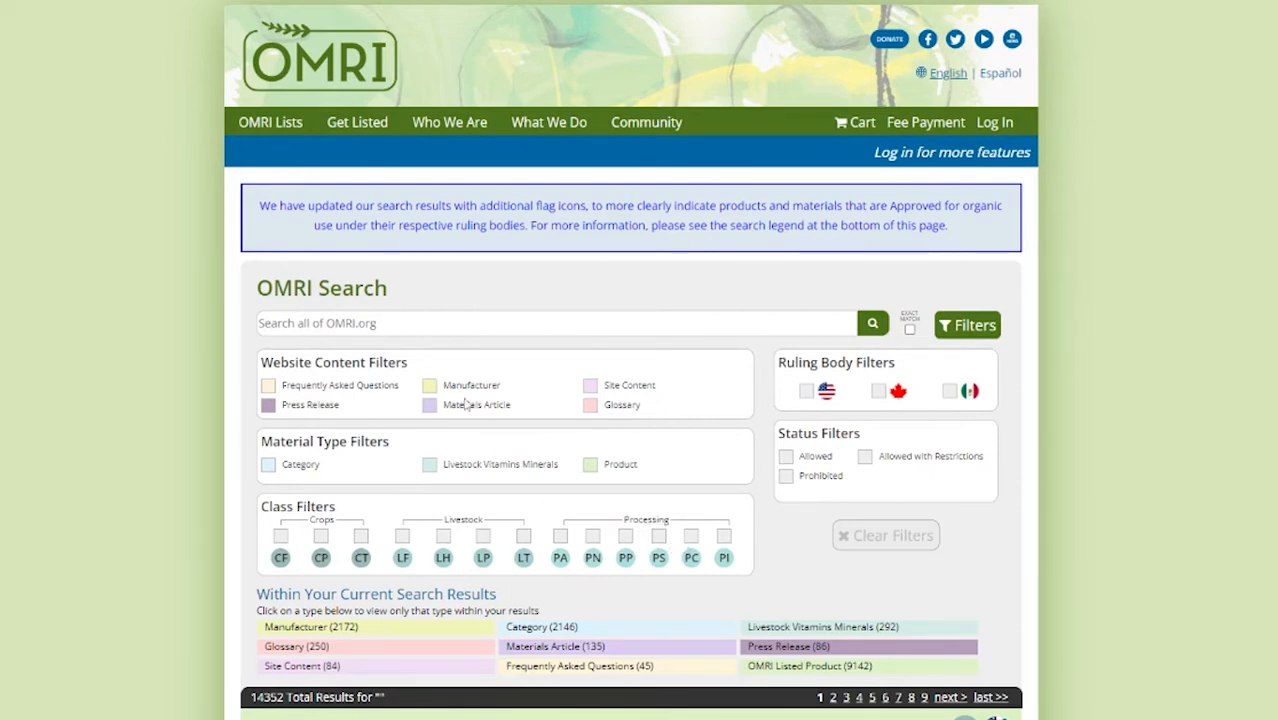
mouse_move(520, 440)
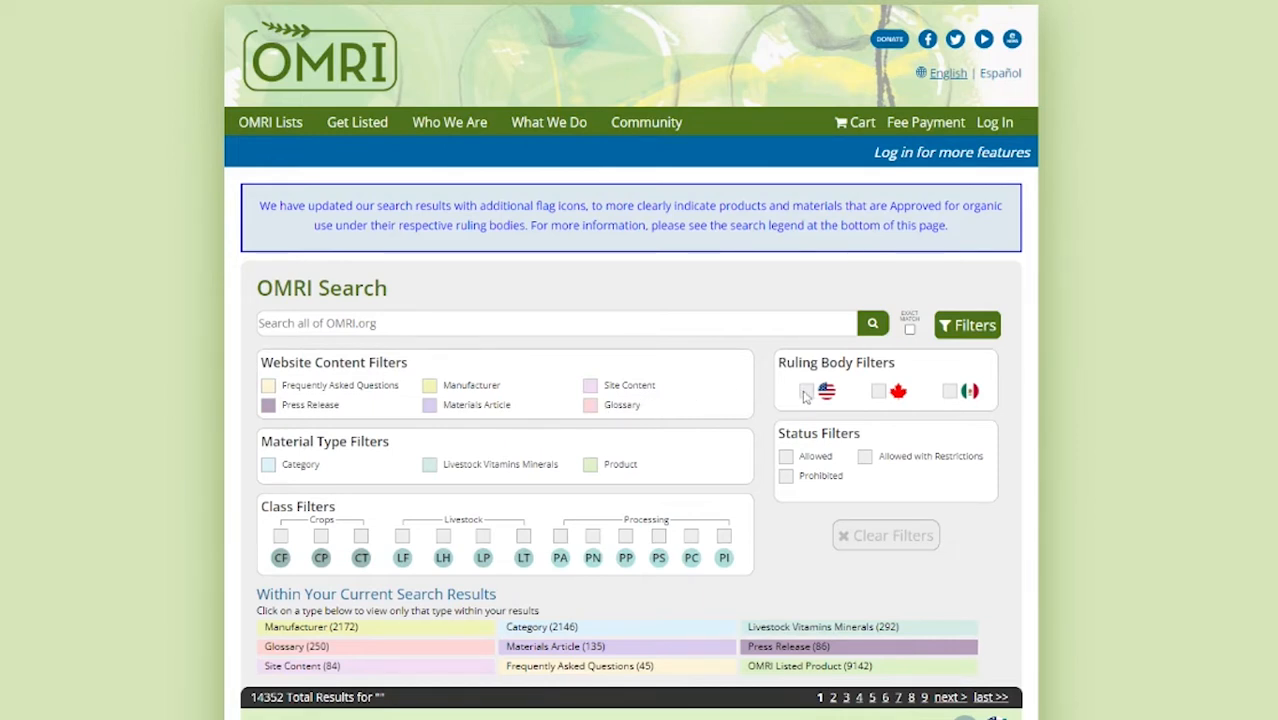
- Filter to US ruling body, Allowed status, Product type and LP class, leaving 21 results
left_click(806, 390)
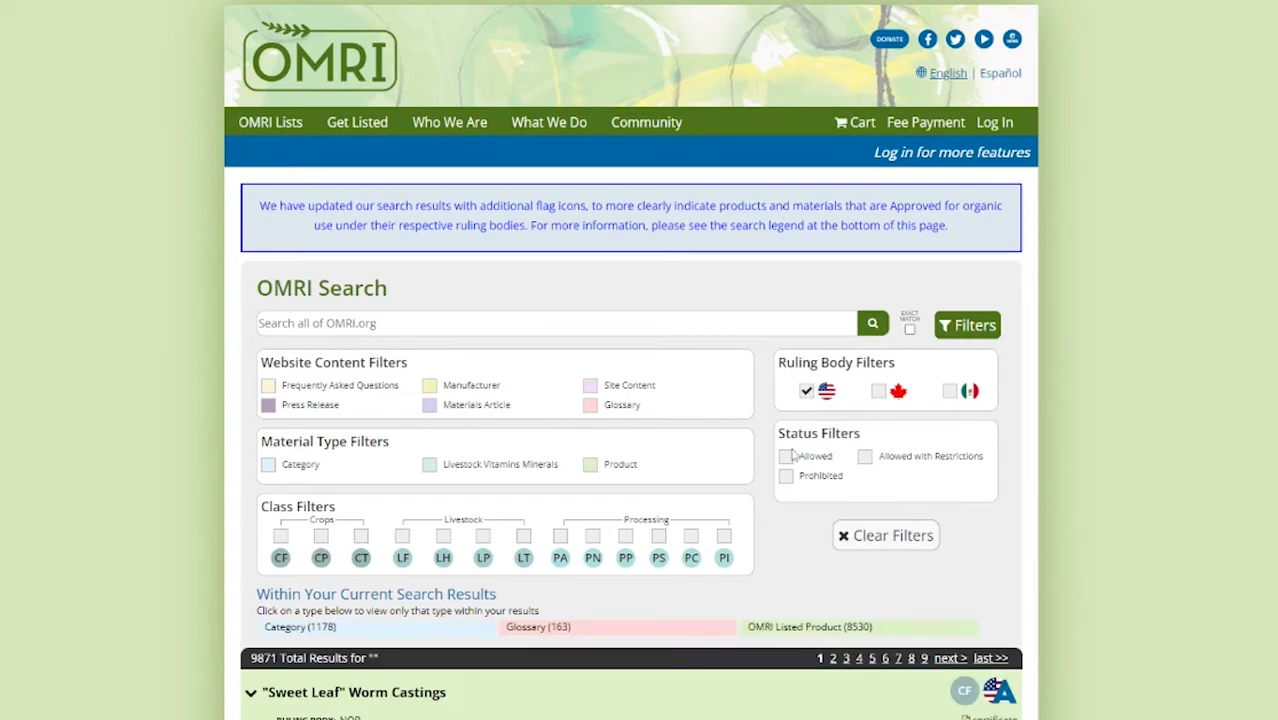
left_click(786, 456)
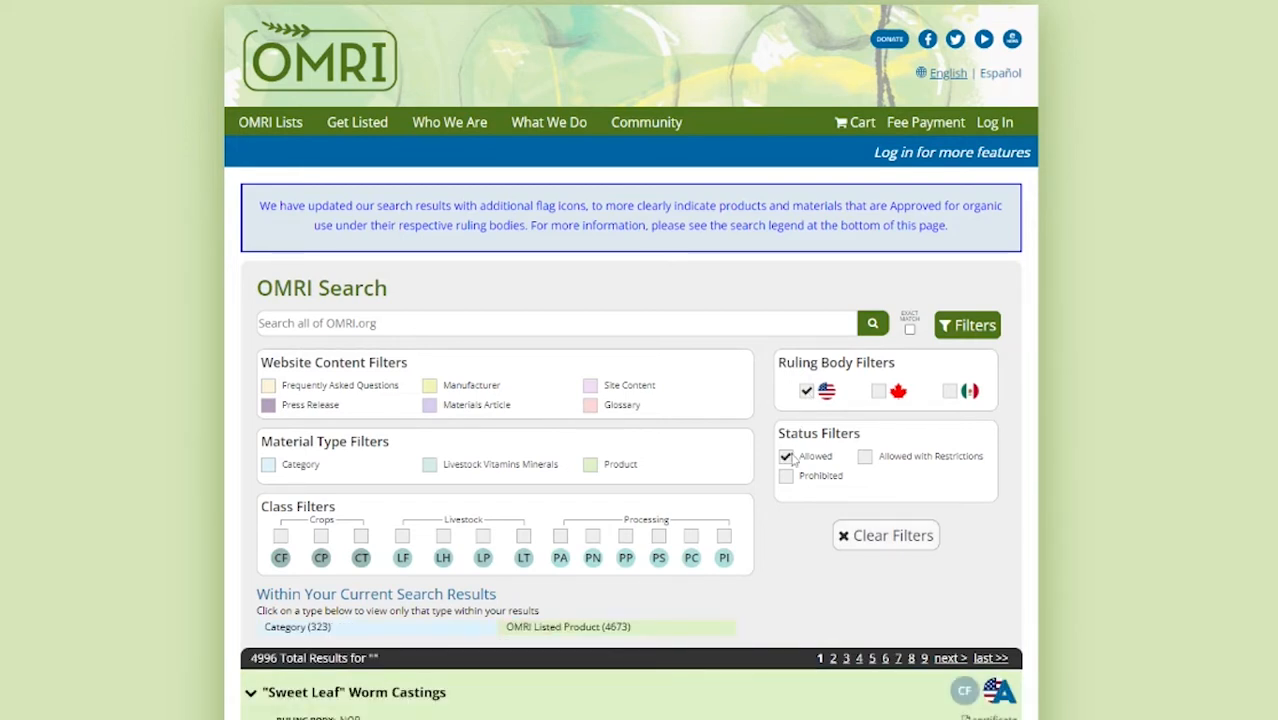
left_click(590, 464)
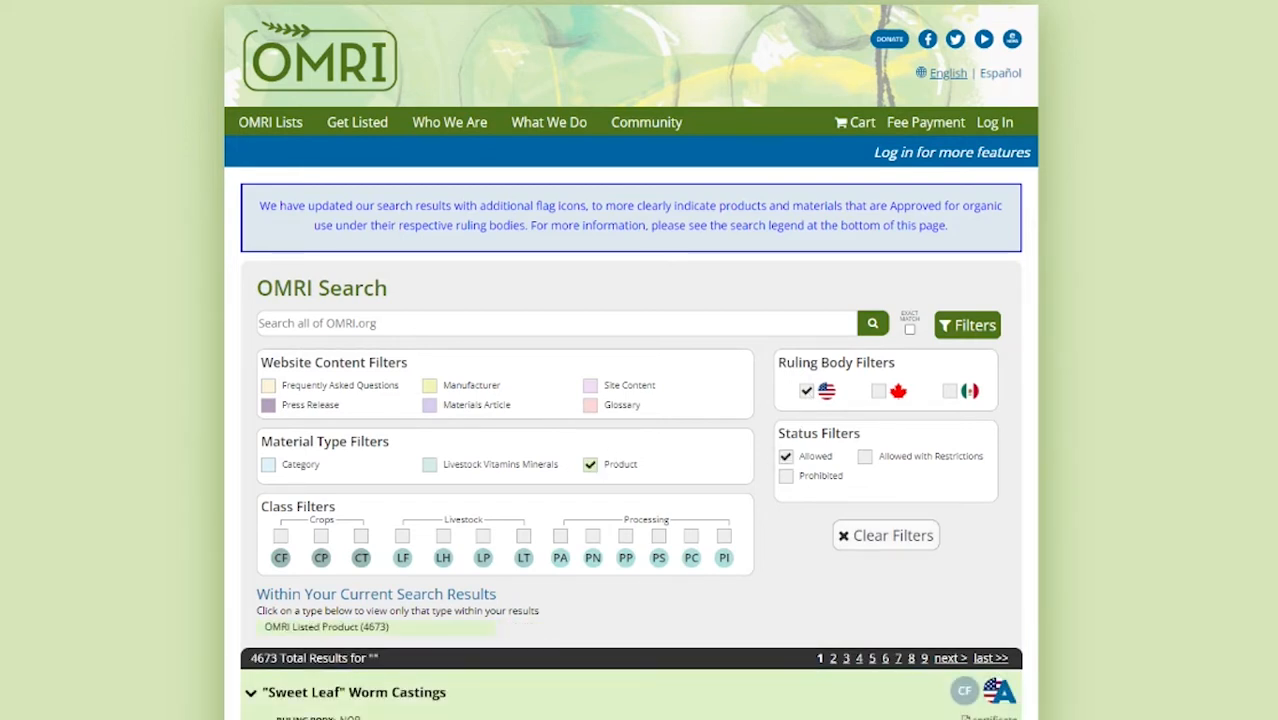
left_click(484, 536)
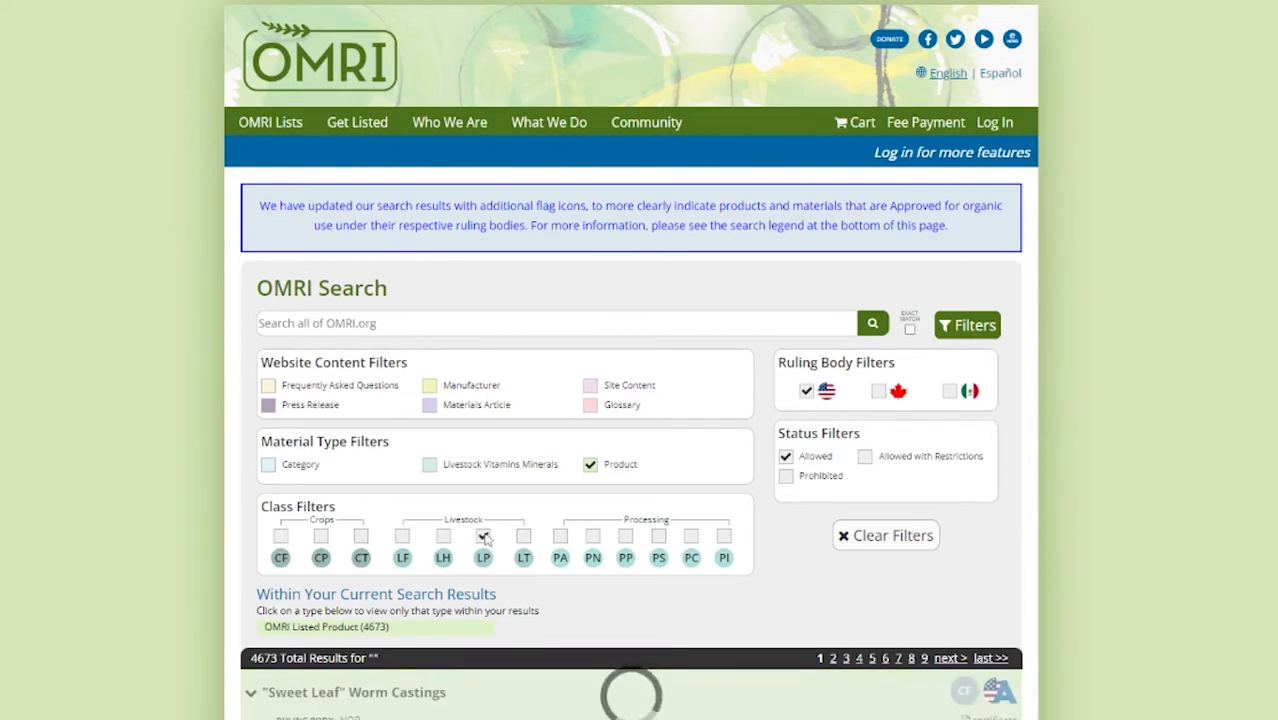
left_click(484, 536)
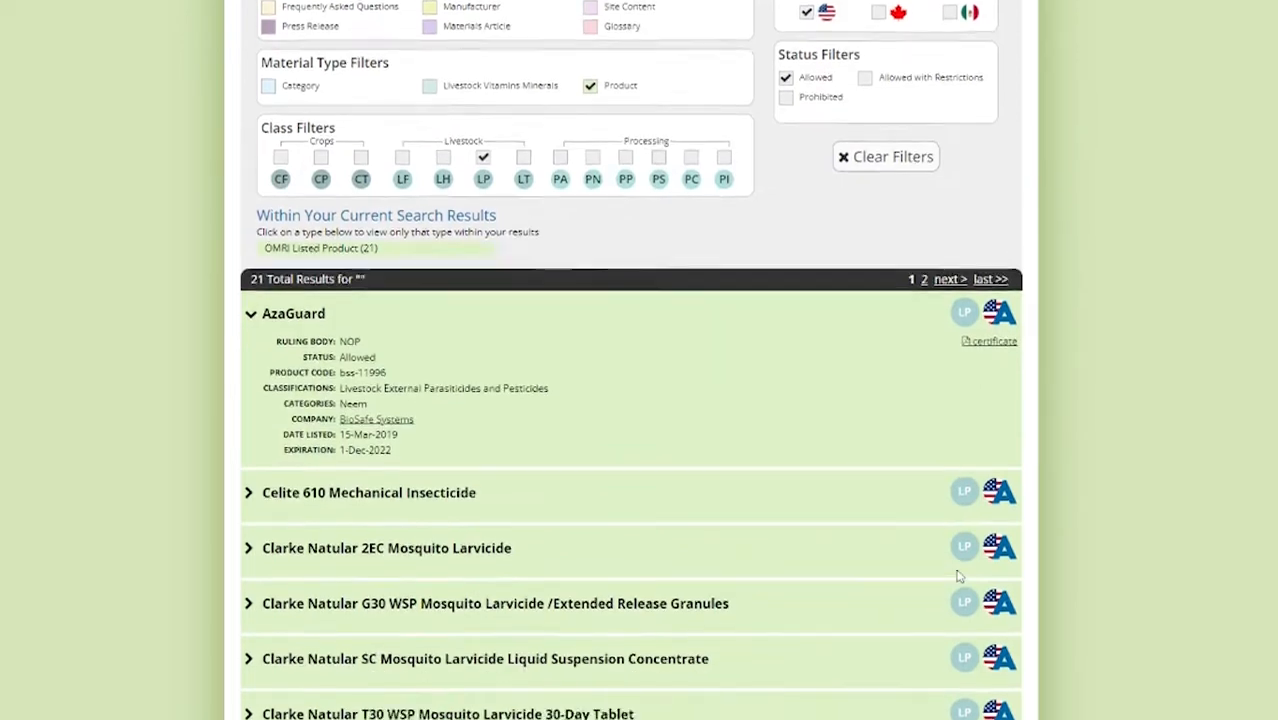
scroll("down", 3)
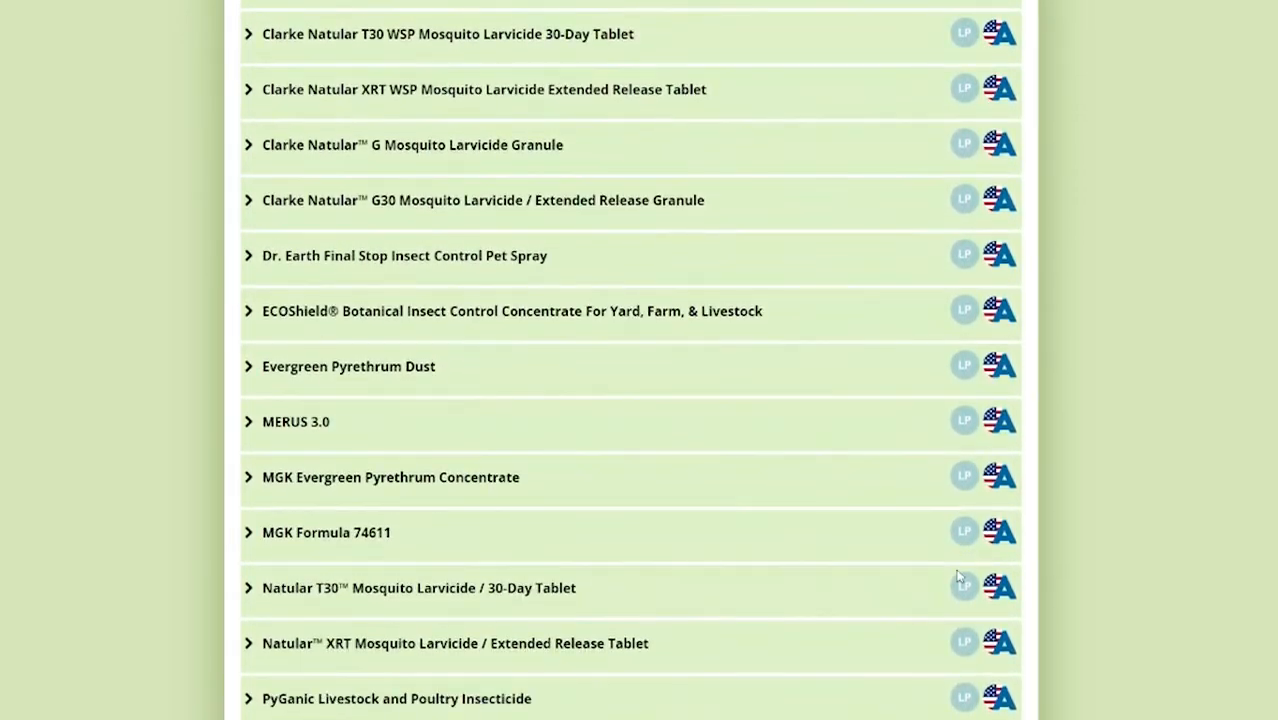